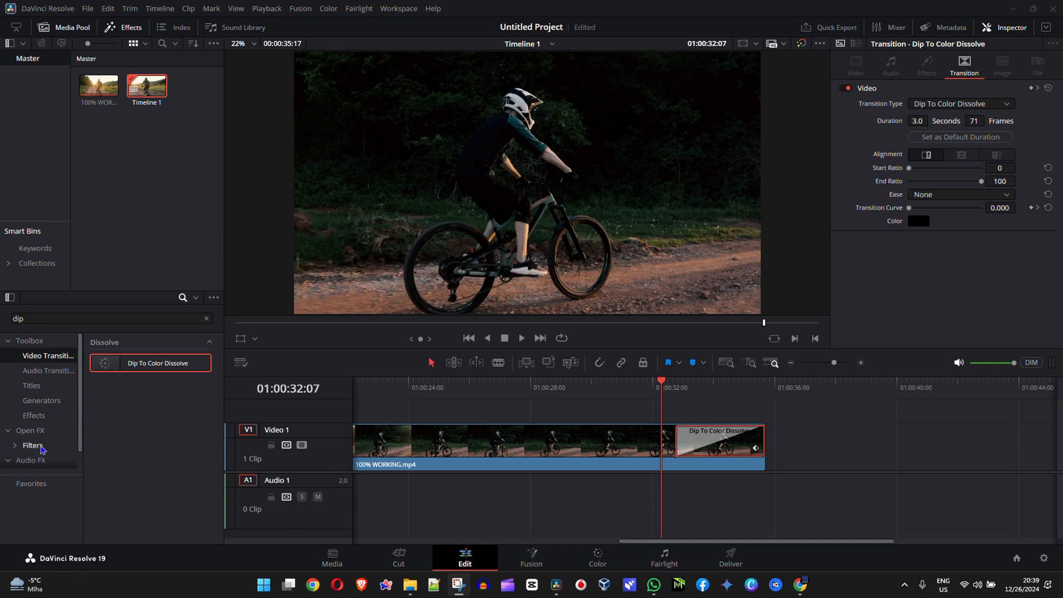
mouse_move(465, 386)
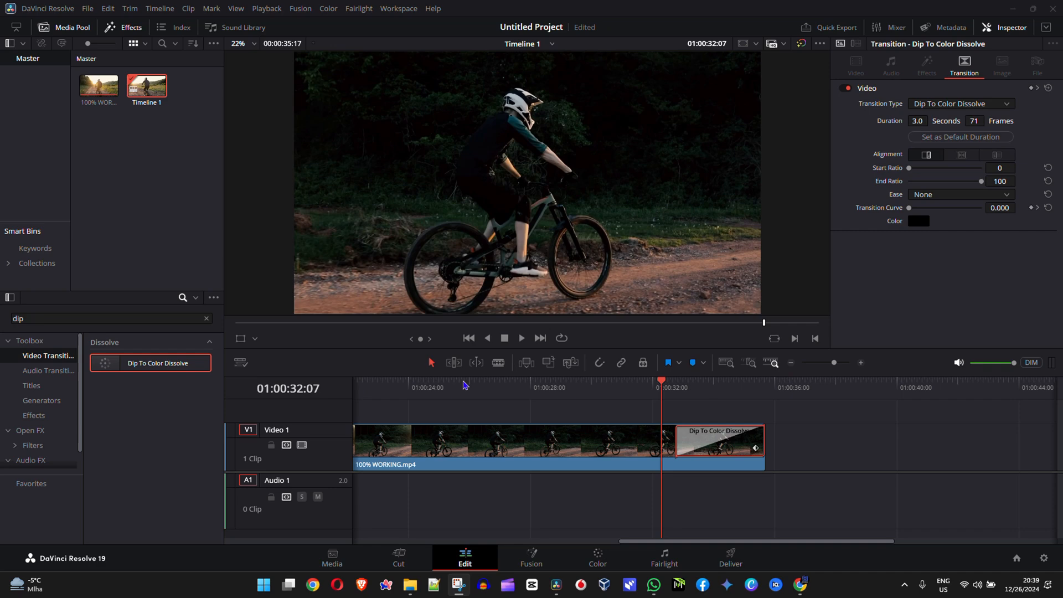
mouse_move(299, 466)
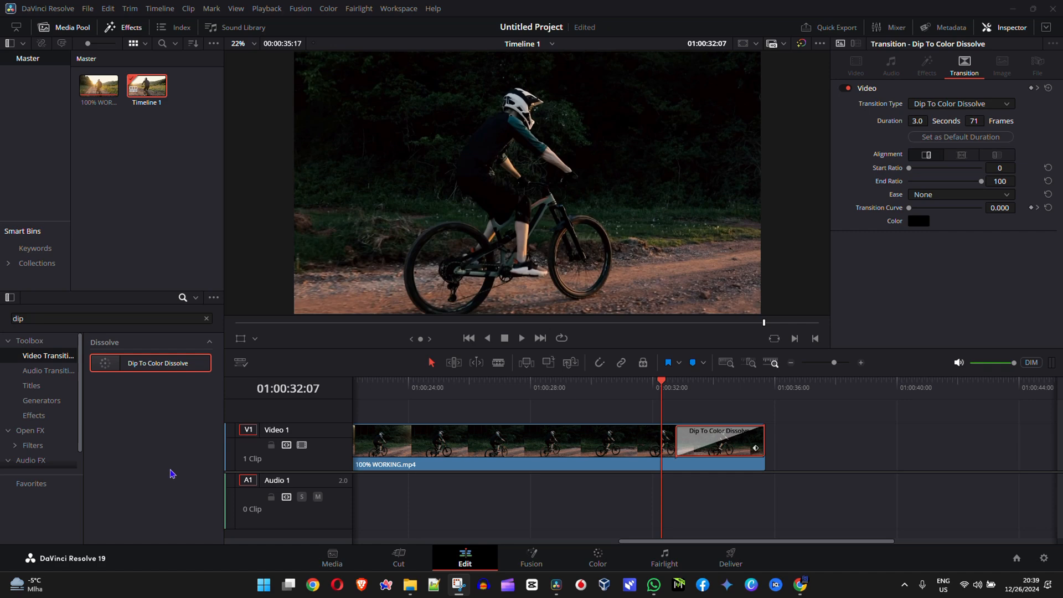
mouse_move(533, 472)
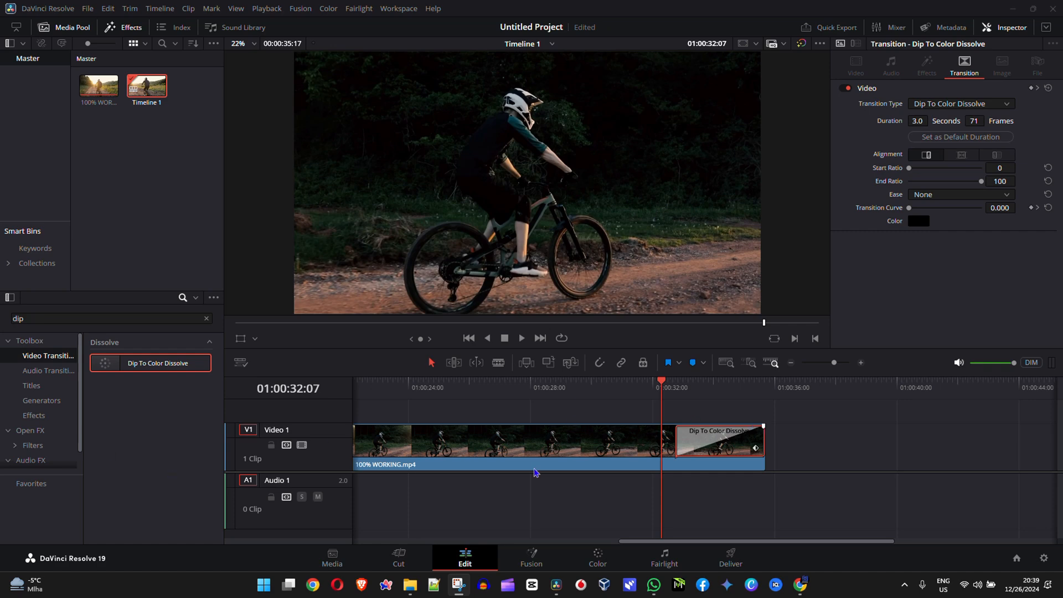
mouse_move(161, 514)
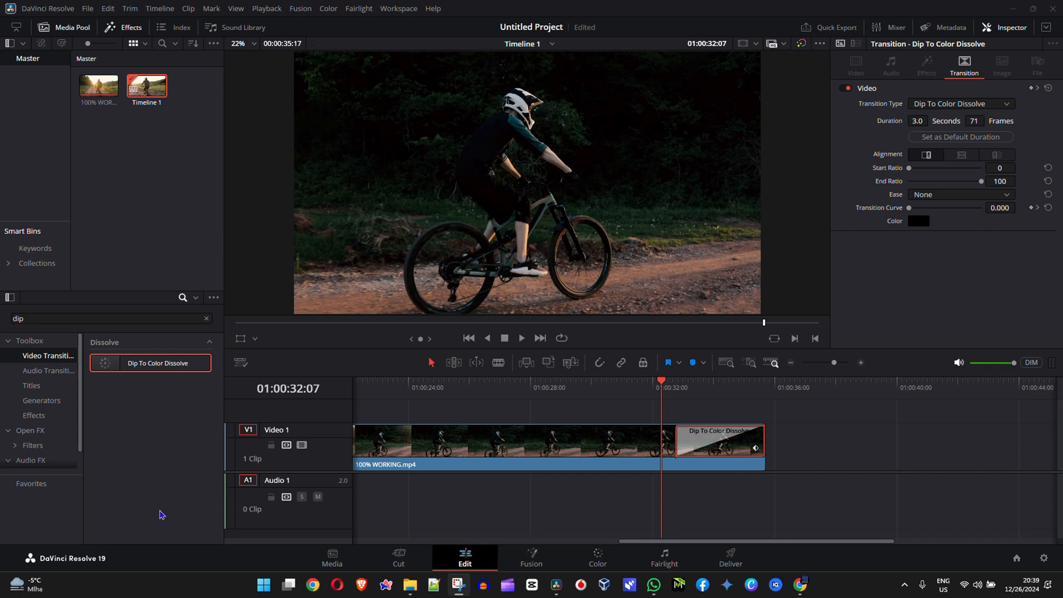
mouse_move(149, 504)
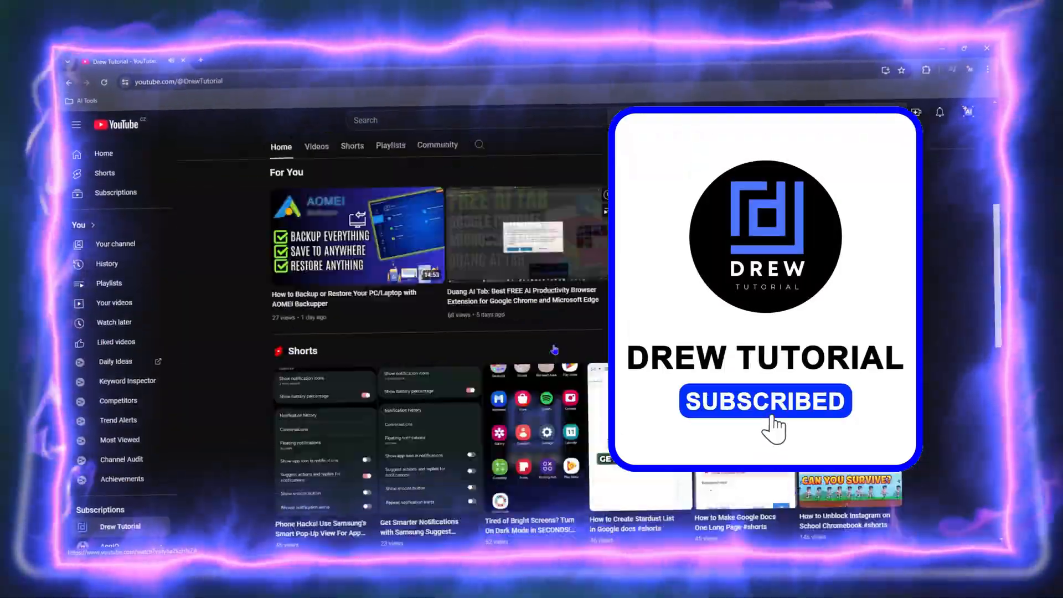
Step: Browse the channel's Videos and Shorts tabs, returning to the full uploaded-videos list
click(316, 146)
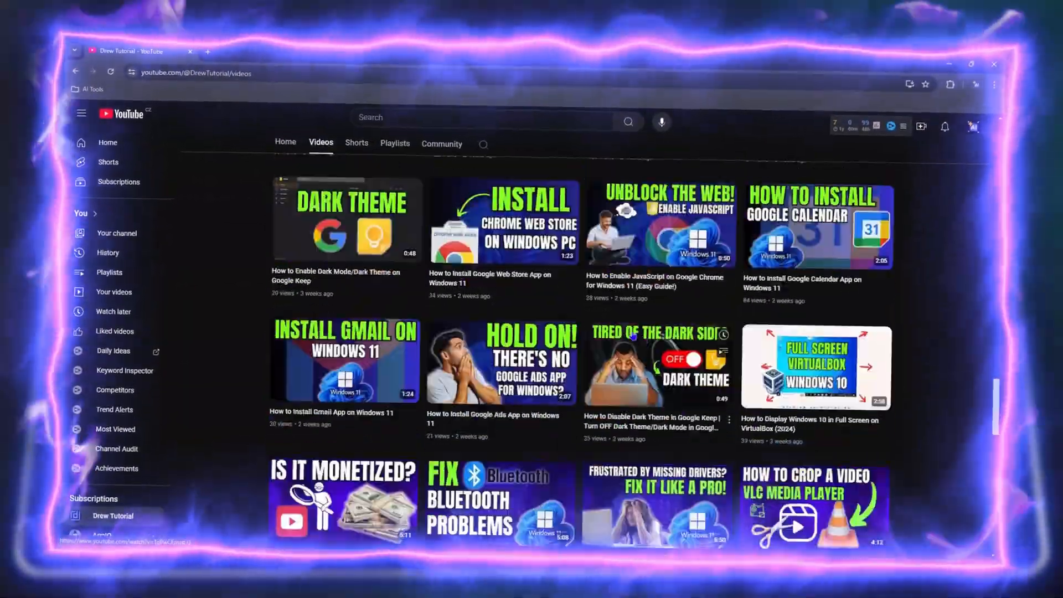
click(355, 143)
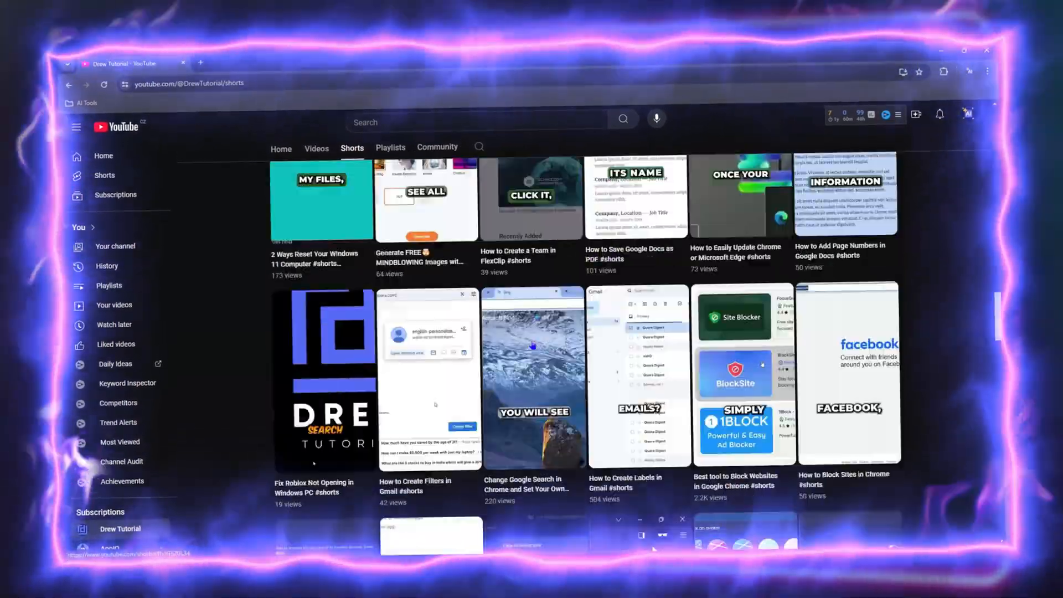
click(439, 147)
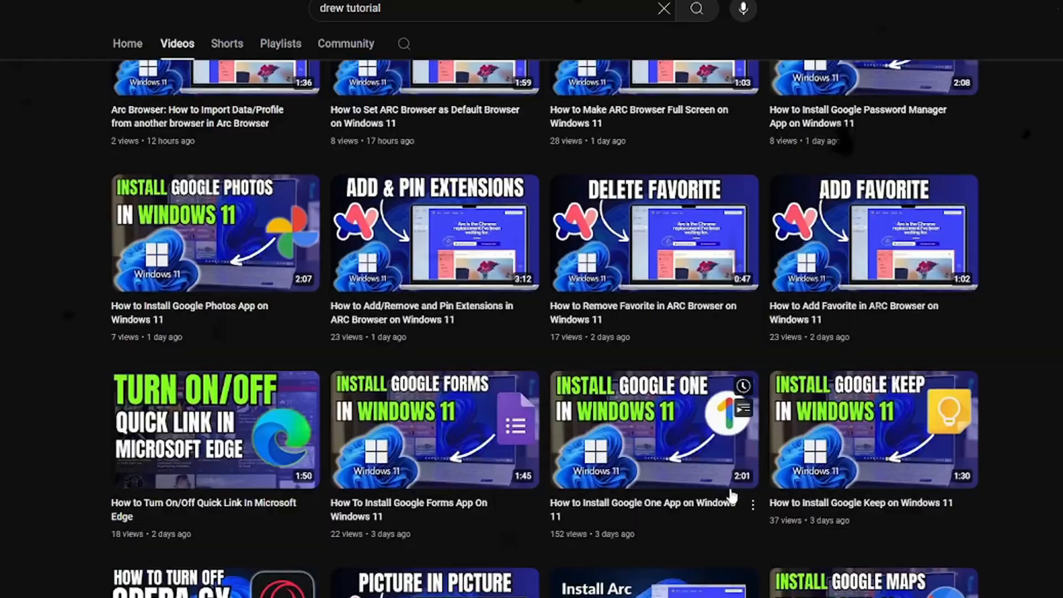
click(280, 43)
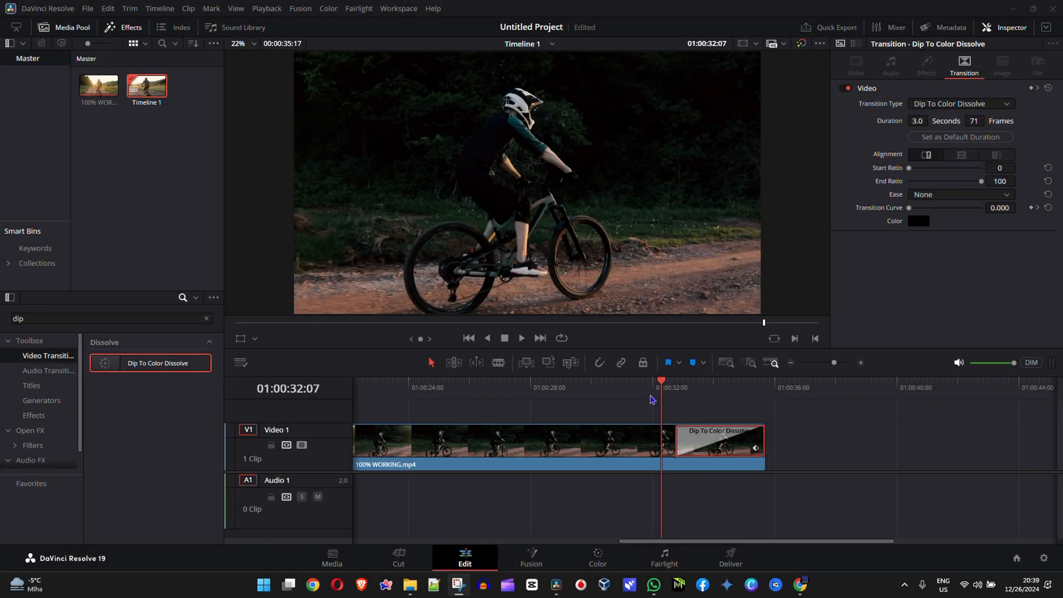
mouse_move(434, 363)
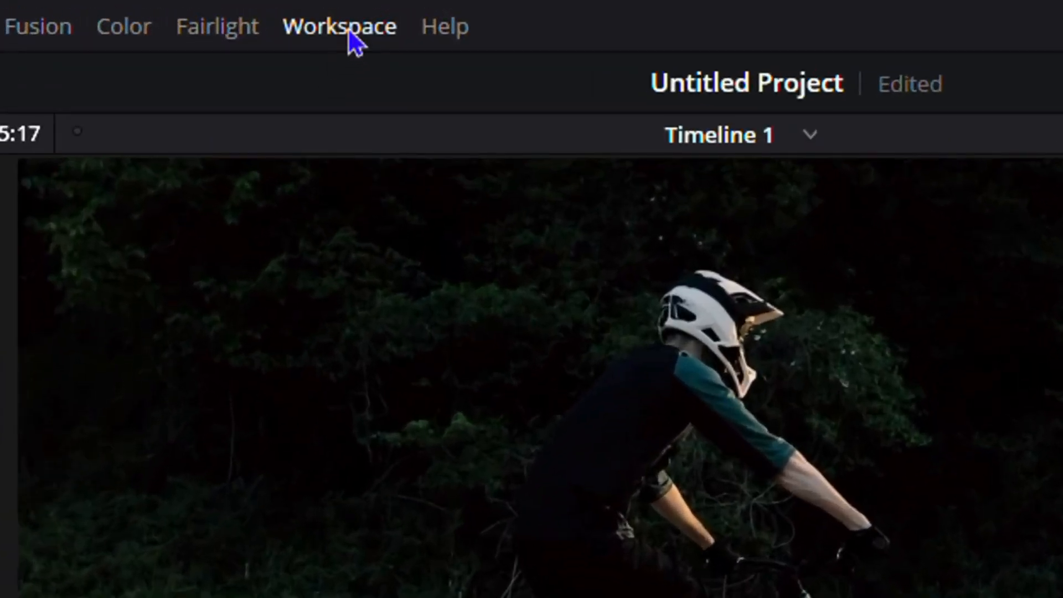
mouse_move(366, 40)
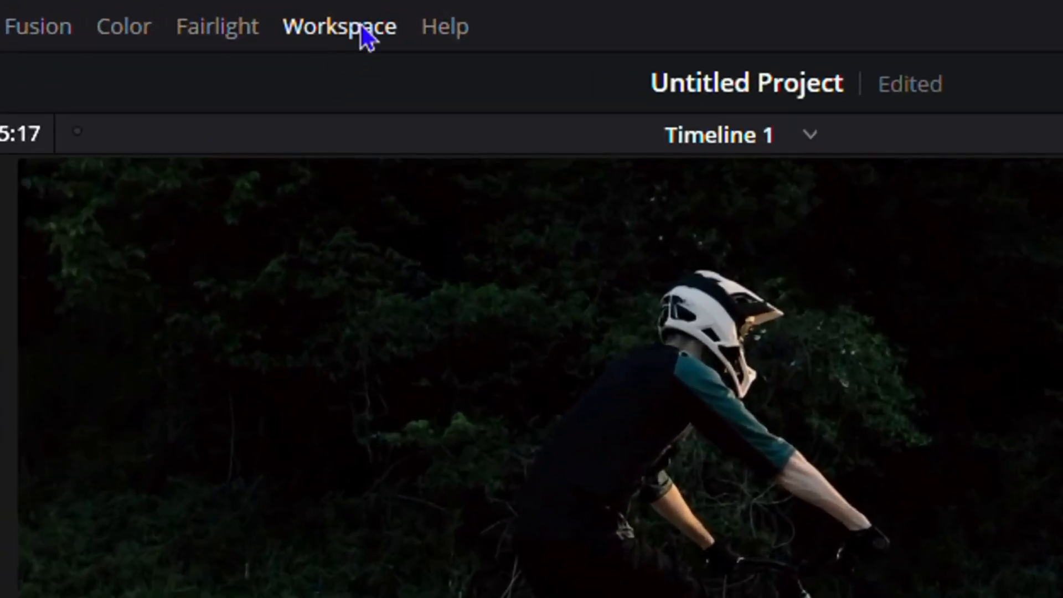
Step: Reset the Edit page interface to its default layout via Workspace > Reset UI Layout
click(337, 26)
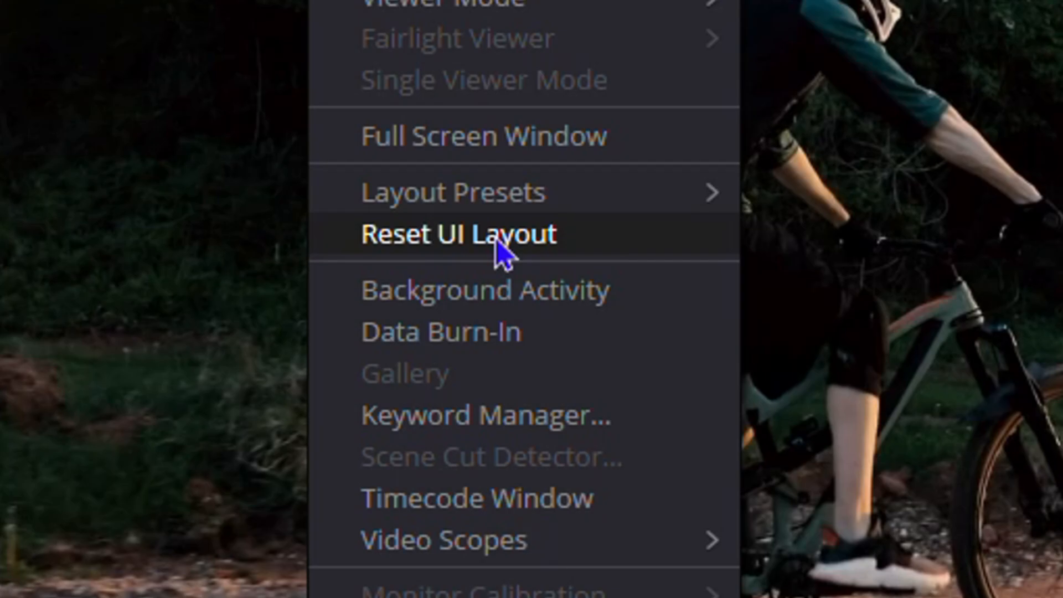
click(458, 234)
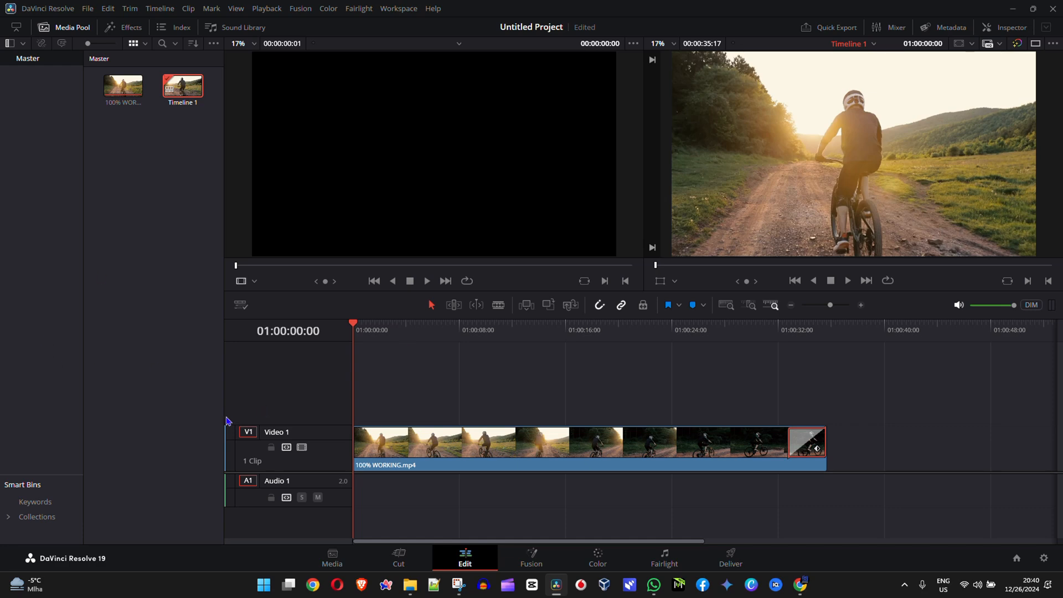
mouse_move(225, 419)
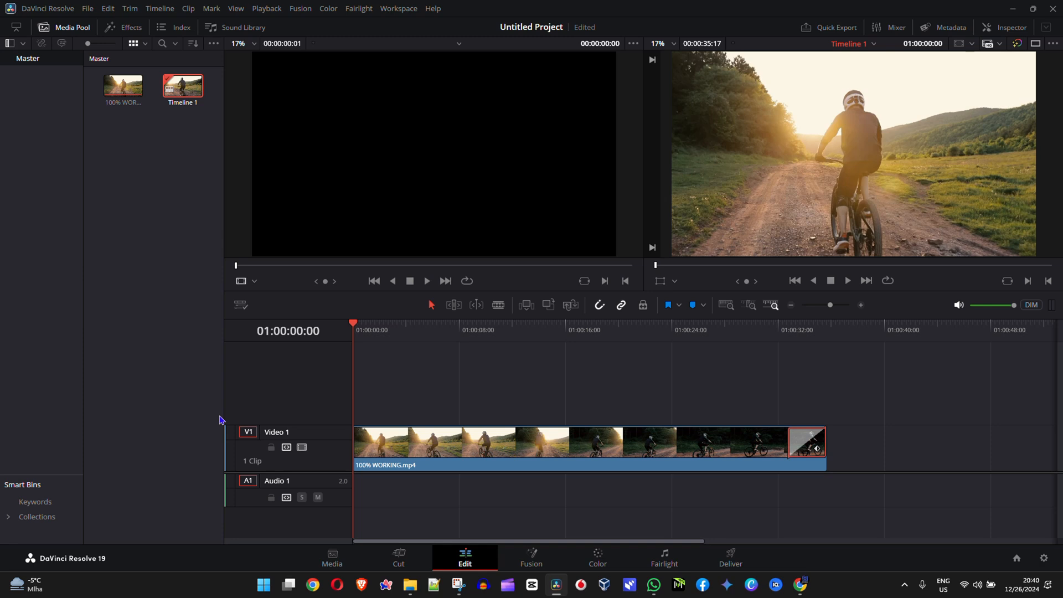
mouse_move(273, 392)
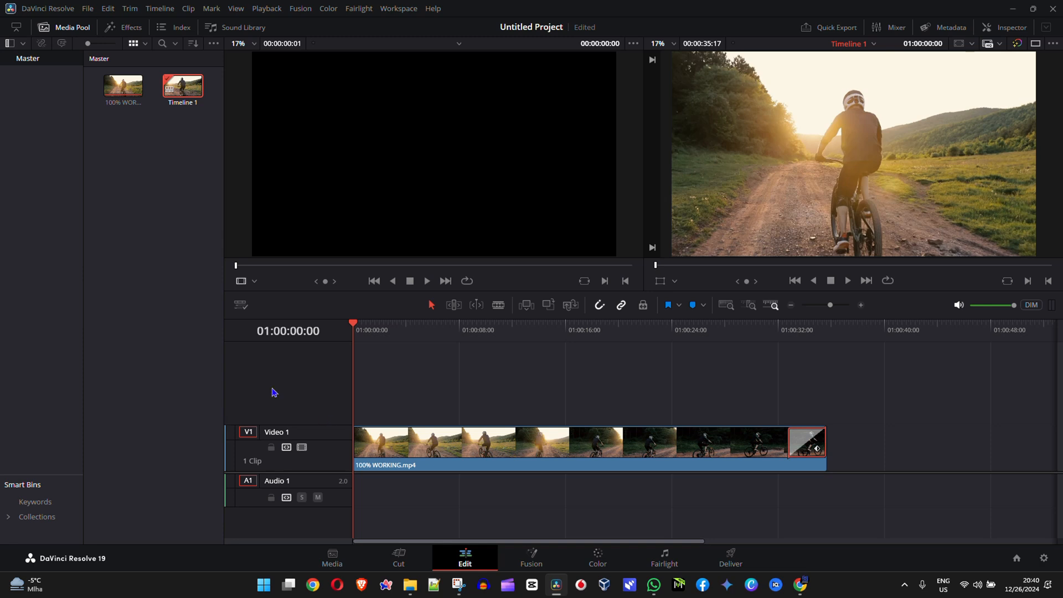